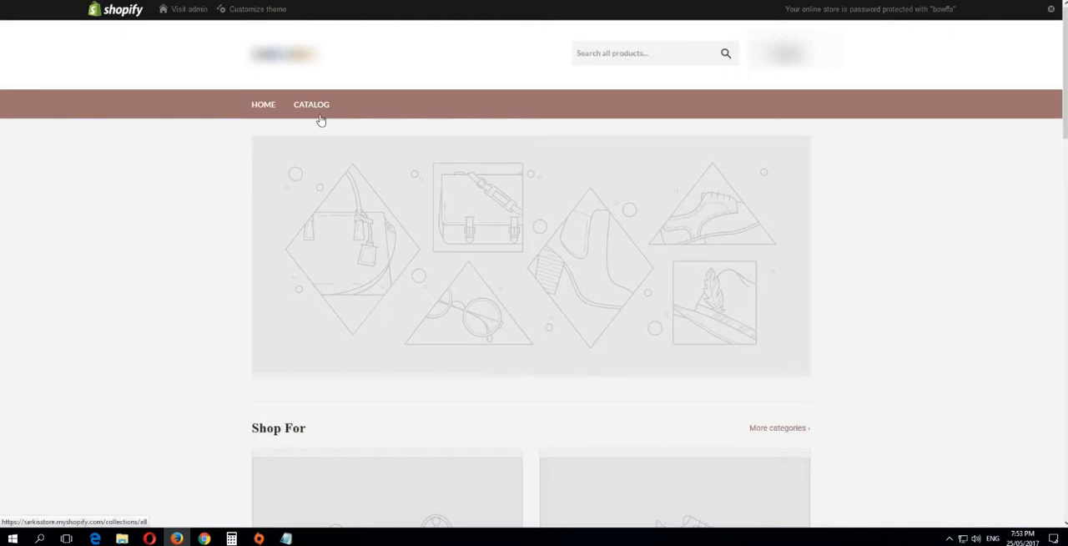
{"action": "mouse_move", "coordinate": [317, 141]}
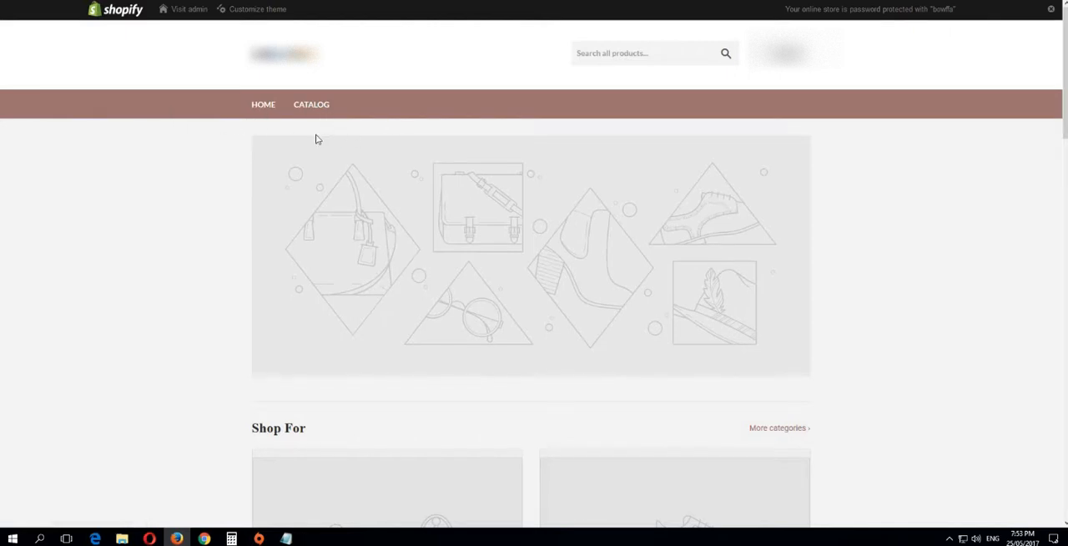
{"action": "mouse_move", "coordinate": [323, 108]}
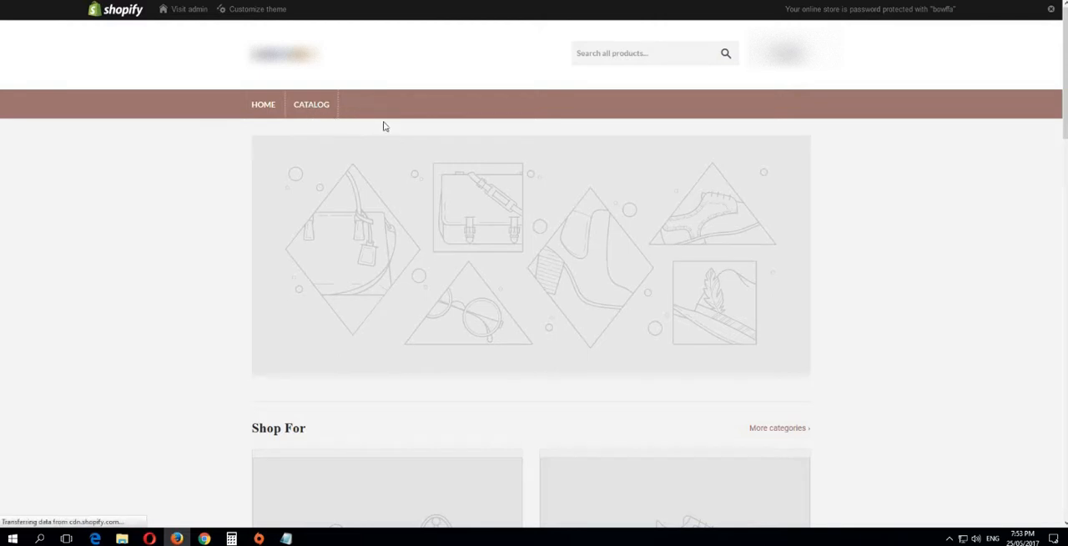
Step: Go to the storefront's Catalog page listing the test product
{"action": "left_click", "coordinate": [310, 103]}
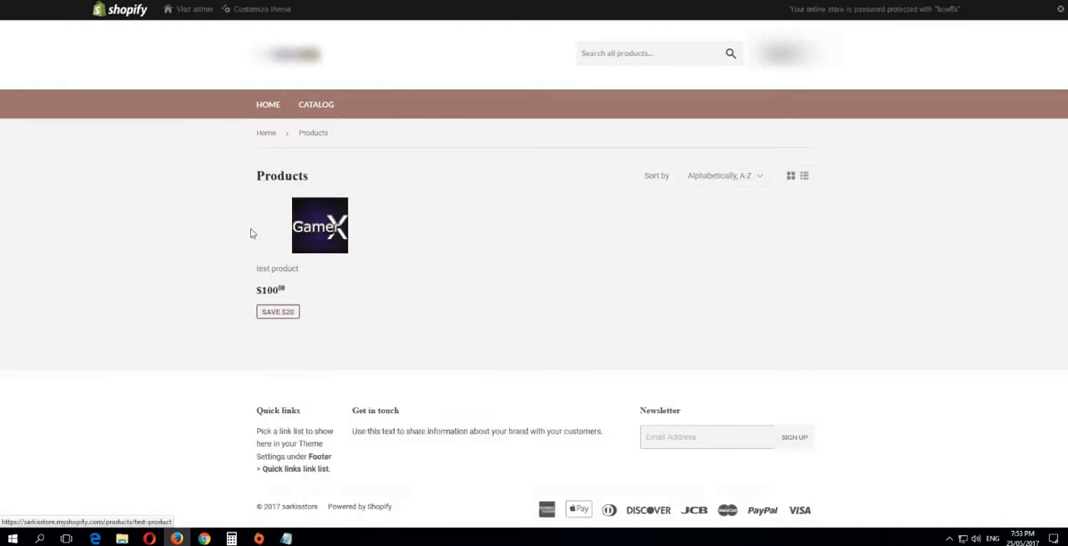
Step: View the test product and inspect the HTML of its Add to Cart button
{"action": "left_click", "coordinate": [320, 226]}
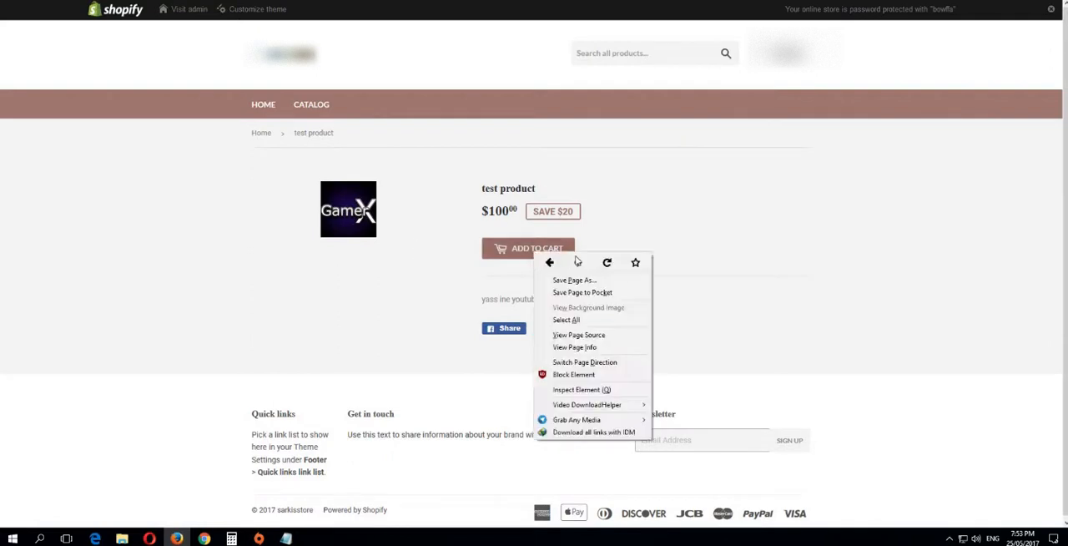
{"action": "left_click", "coordinate": [581, 390]}
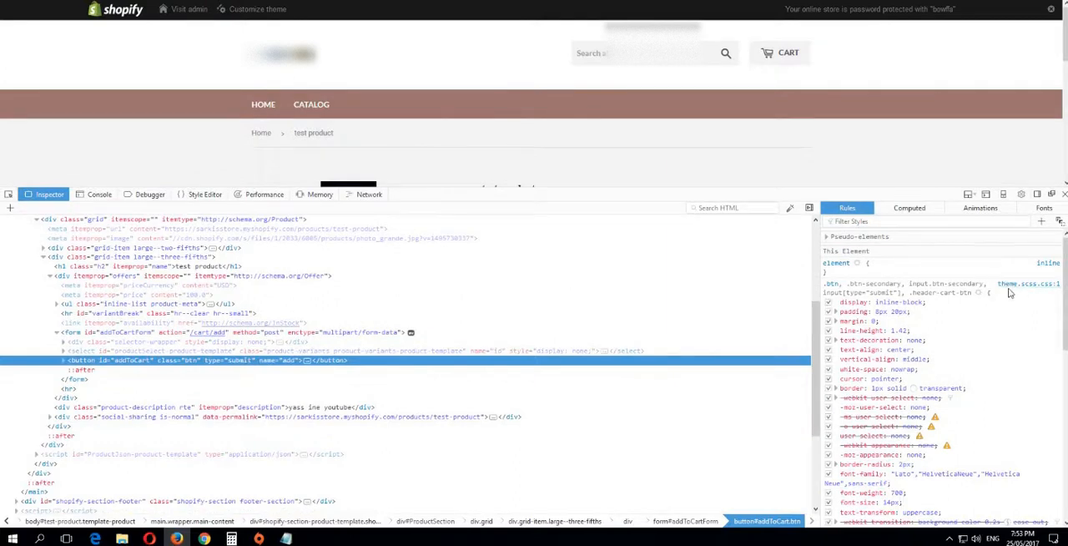
{"action": "mouse_move", "coordinate": [1025, 297]}
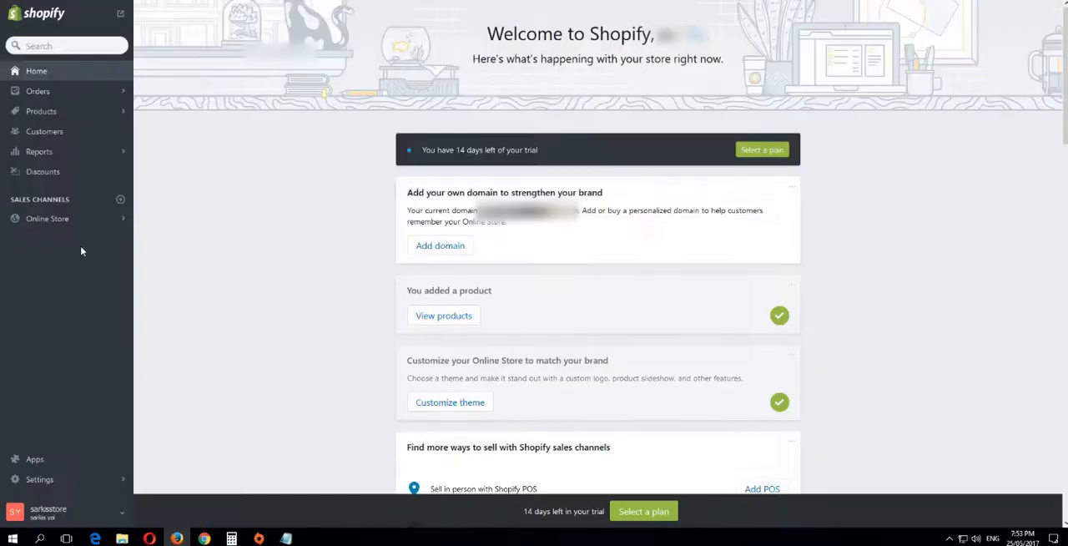
{"action": "mouse_move", "coordinate": [70, 200]}
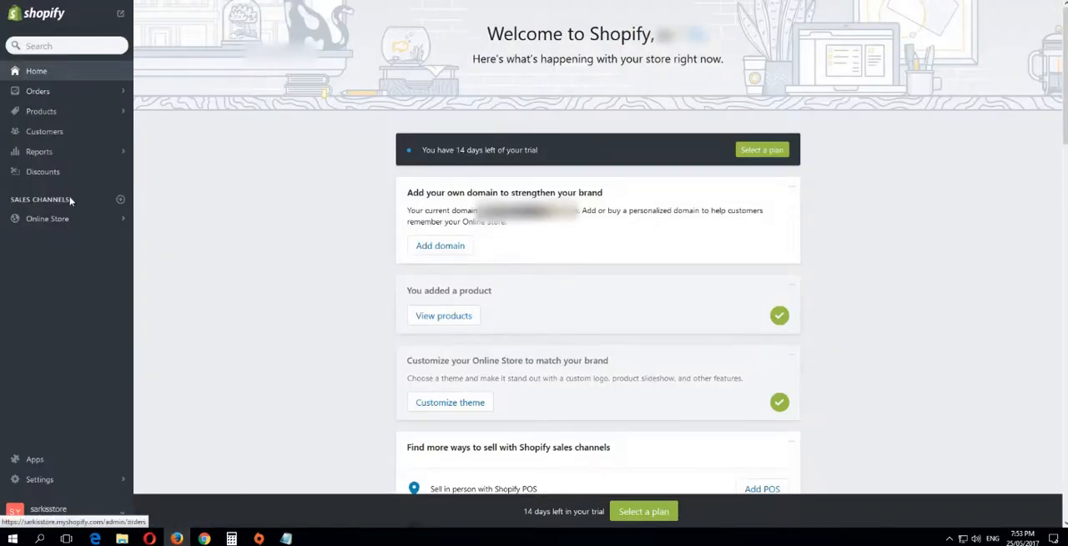
Step: Navigate the admin to Online Store > Themes
{"action": "left_click", "coordinate": [47, 217]}
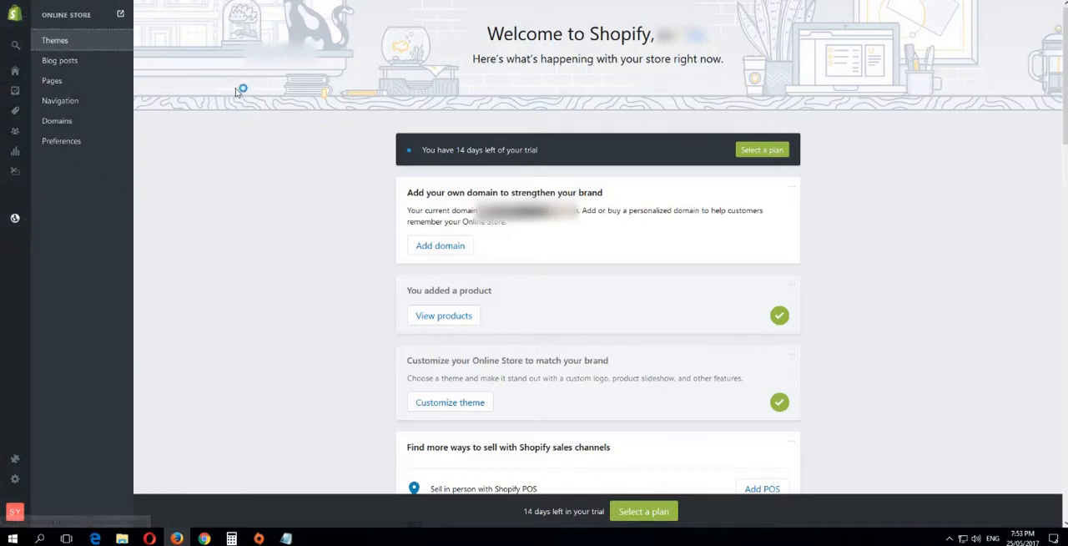
{"action": "left_click", "coordinate": [53, 40]}
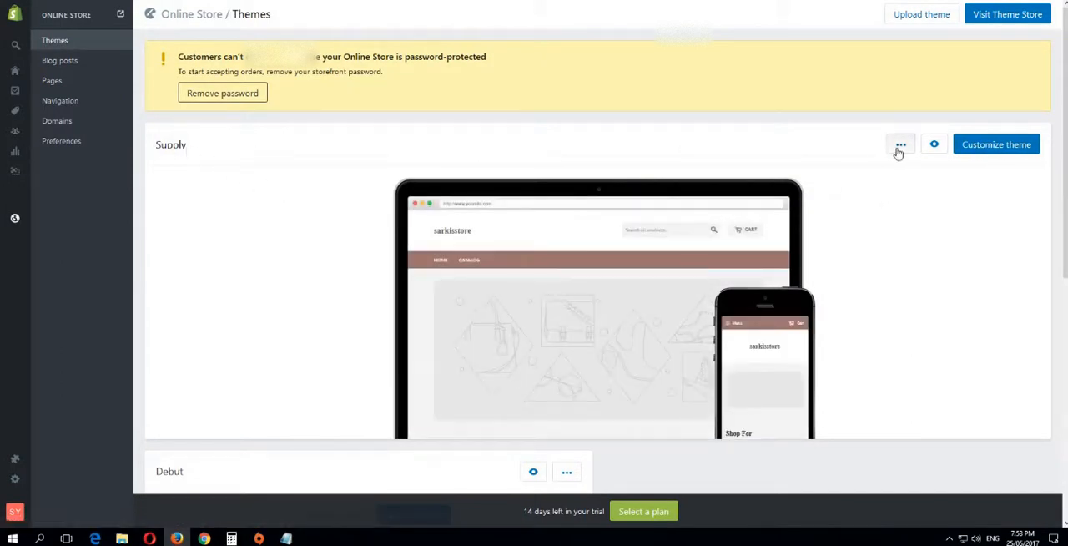
Step: Start editing the Supply theme's HTML/CSS code
{"action": "left_click", "coordinate": [901, 143]}
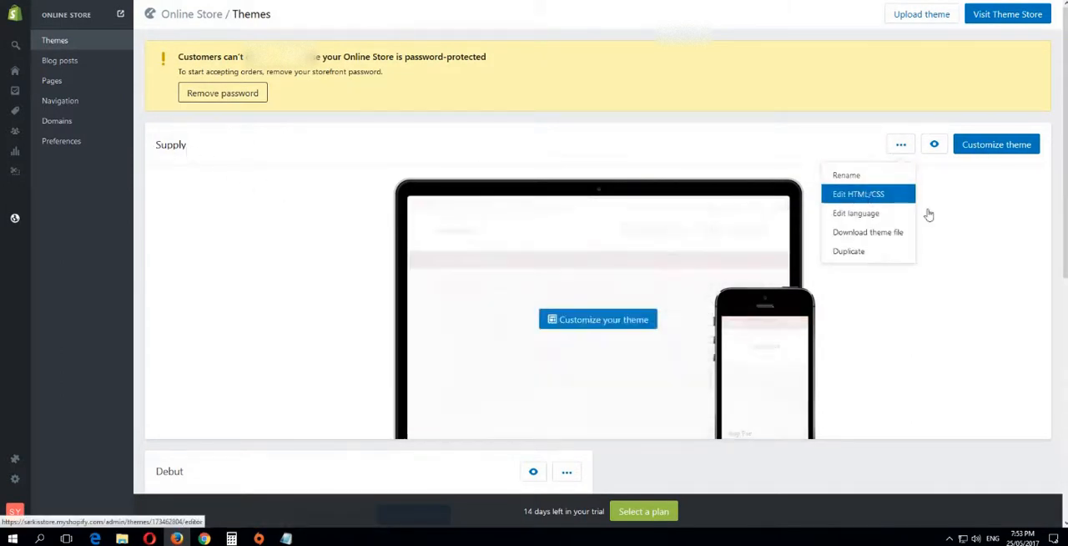
{"action": "left_click", "coordinate": [858, 193]}
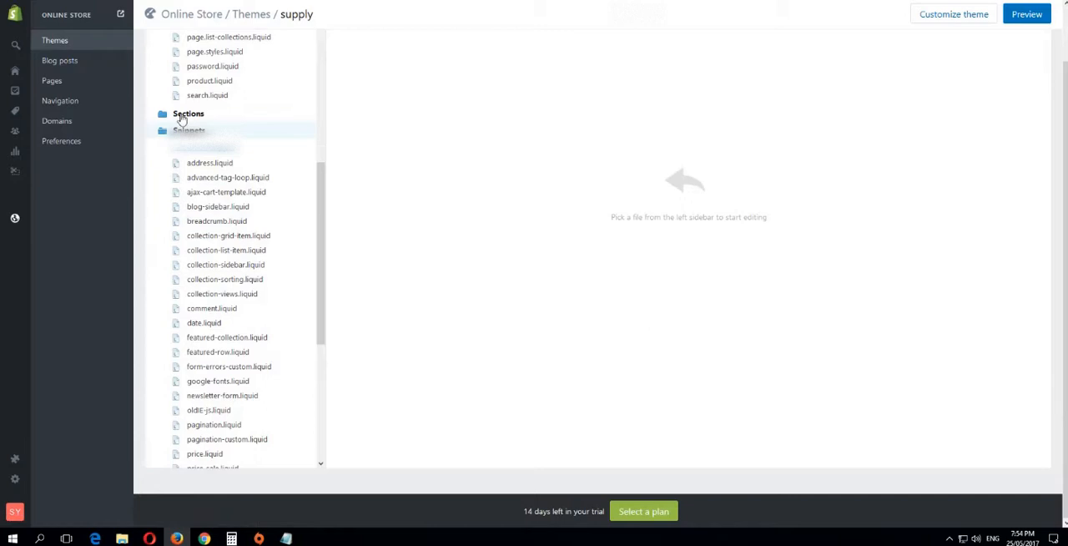
Step: Bring up theme.scss.liquid from Assets and search it for the addToCart form styles
{"action": "scroll", "scroll_direction": "down", "scroll_amount": 3}
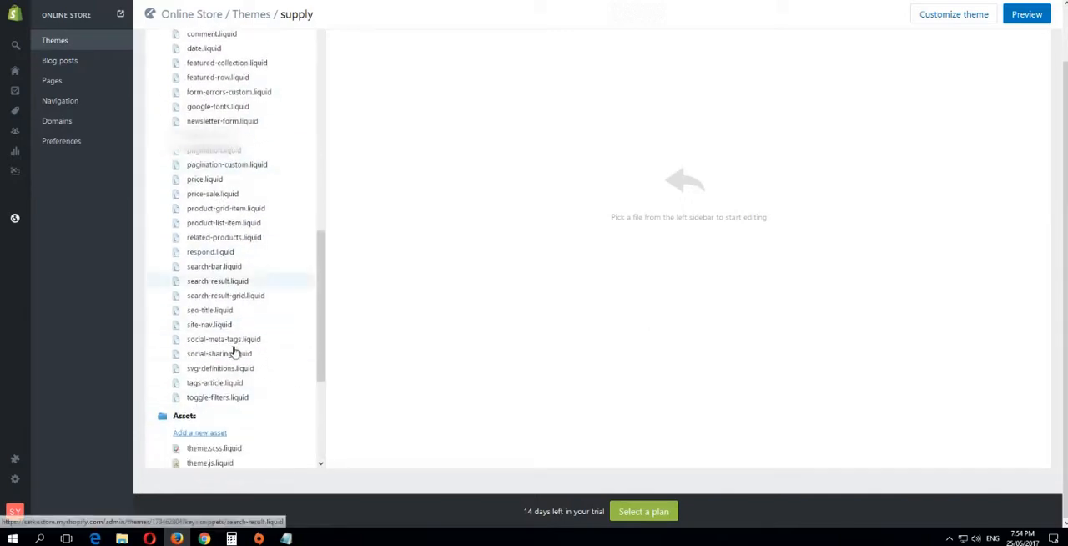
{"action": "scroll", "scroll_direction": "down", "scroll_amount": 3}
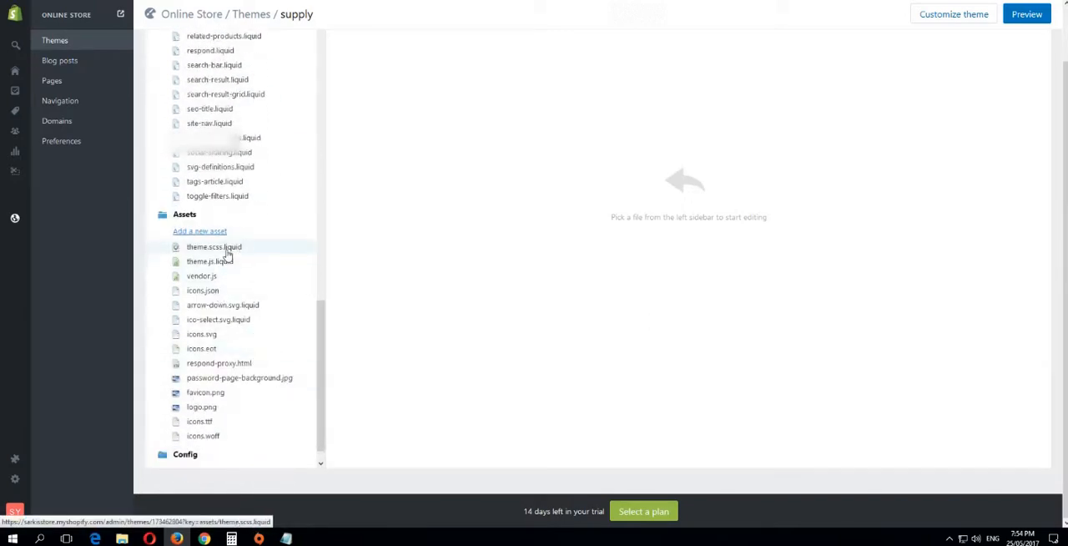
{"action": "left_click", "coordinate": [214, 247]}
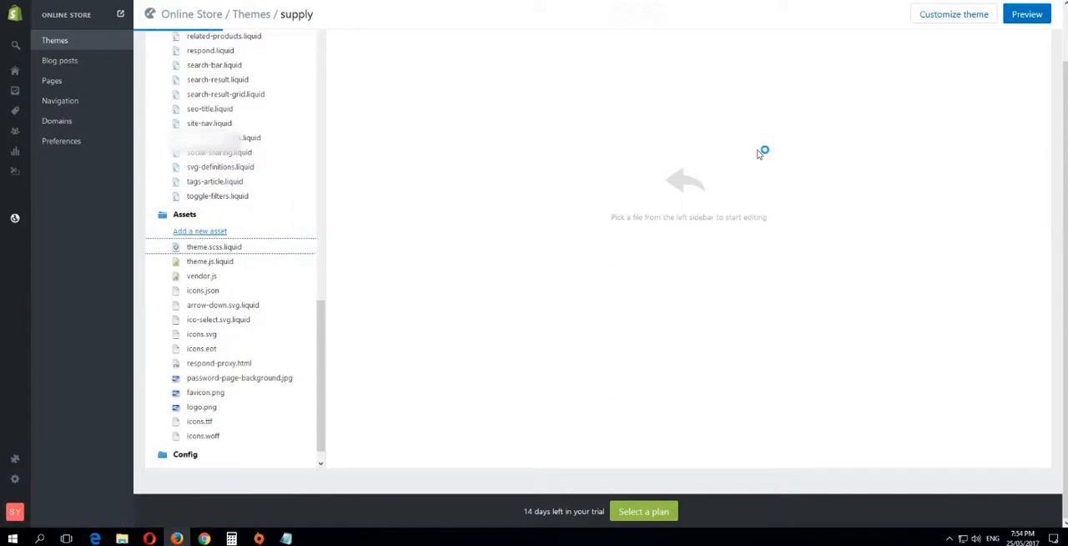
{"action": "left_click", "coordinate": [213, 247]}
{"action": "type", "text": "addtoca"}
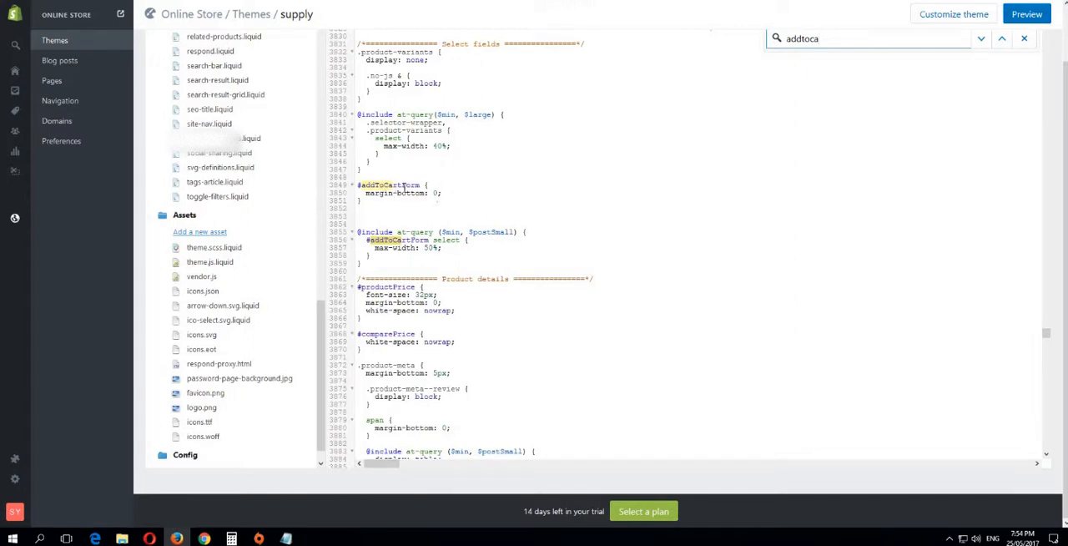
Step: Add 'animation: shake 5.72s ease infinite;' to the #addToCartForm rule
{"action": "left_click", "coordinate": [285, 537]}
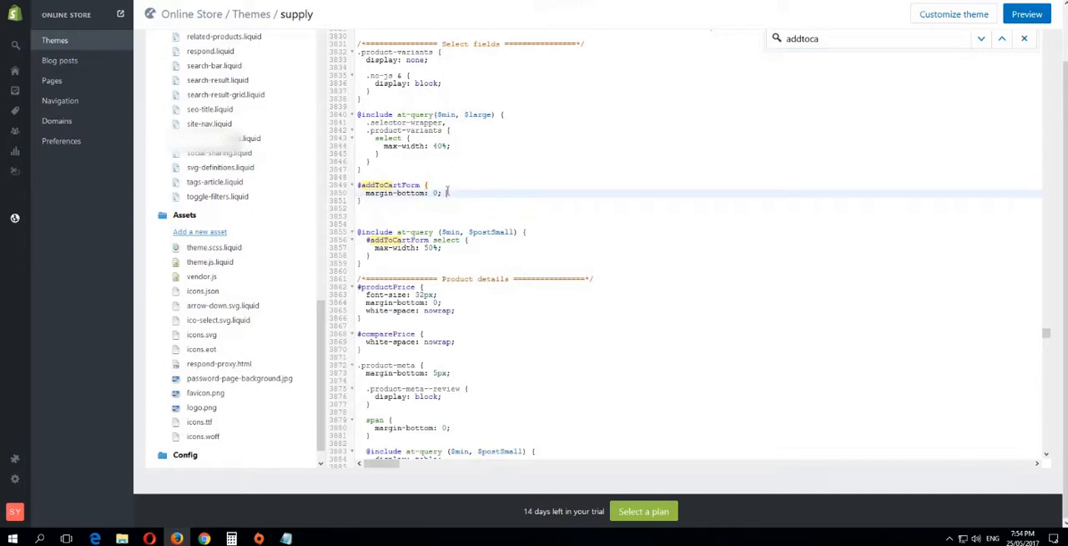
{"action": "type", "text": "animation: shake 5.72s ease infinite;"}
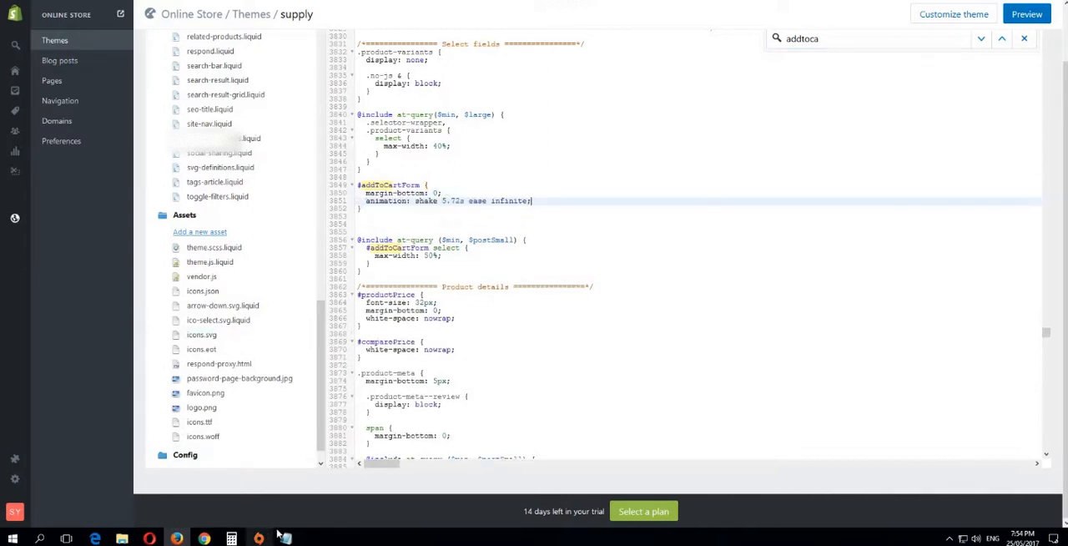
{"action": "left_click", "coordinate": [287, 538]}
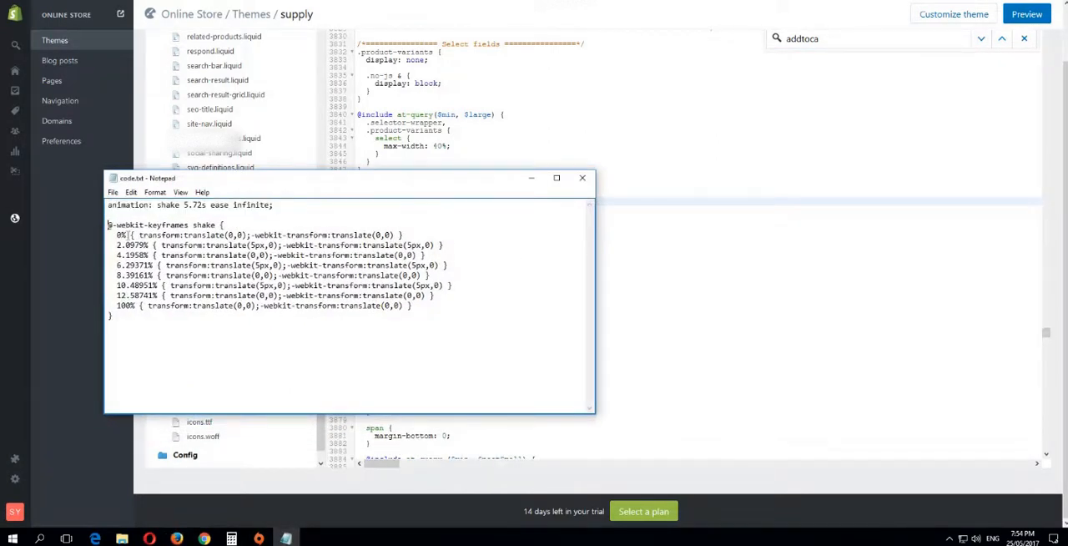
Step: Copy the @-webkit-keyframes shake block from the notes into the stylesheet
{"action": "left_click", "coordinate": [582, 177]}
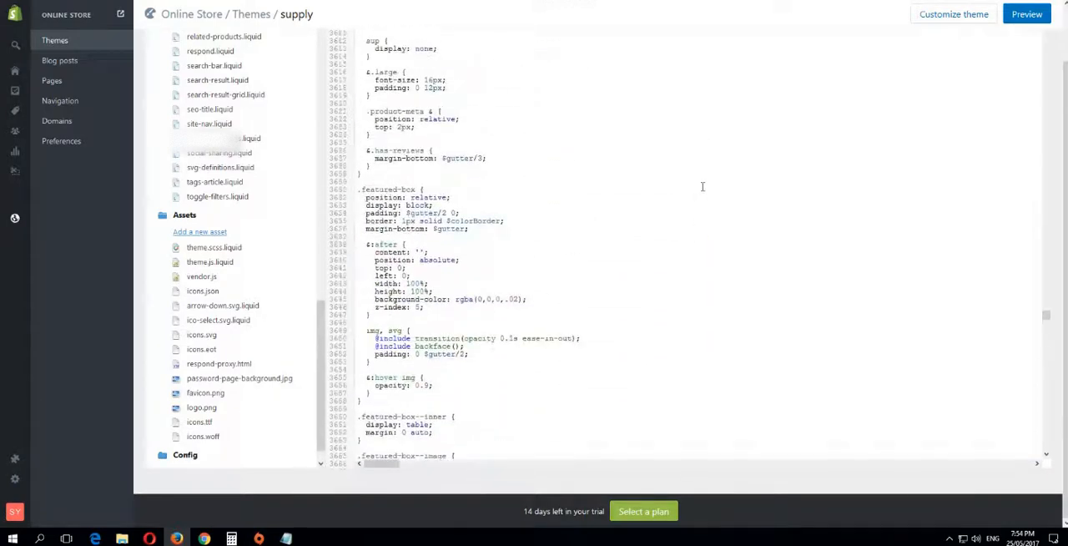
Step: Save theme.scss.liquid with Ctrl+S
{"action": "key", "text": "ctrl+s"}
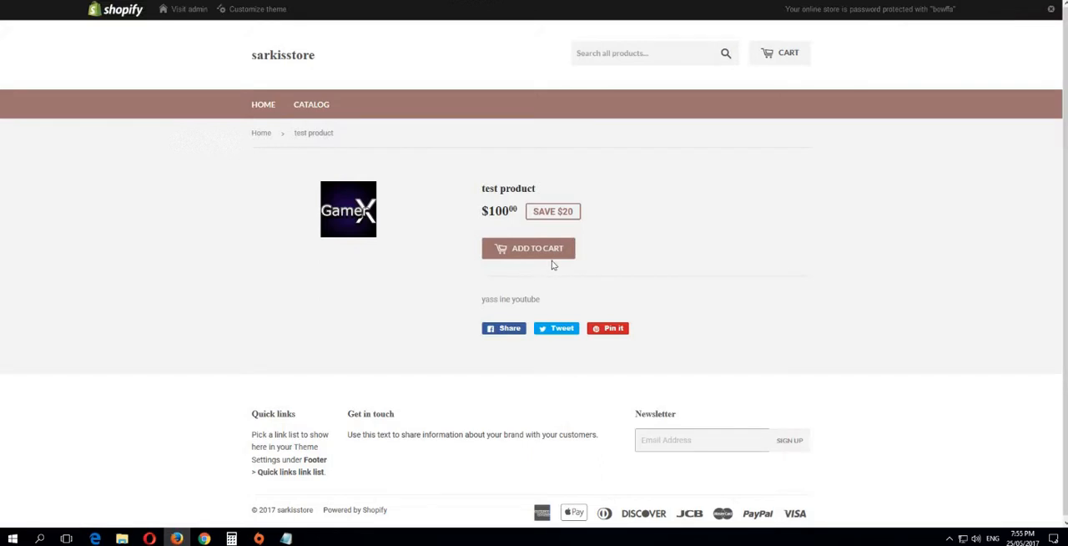
{"action": "mouse_move", "coordinate": [554, 267]}
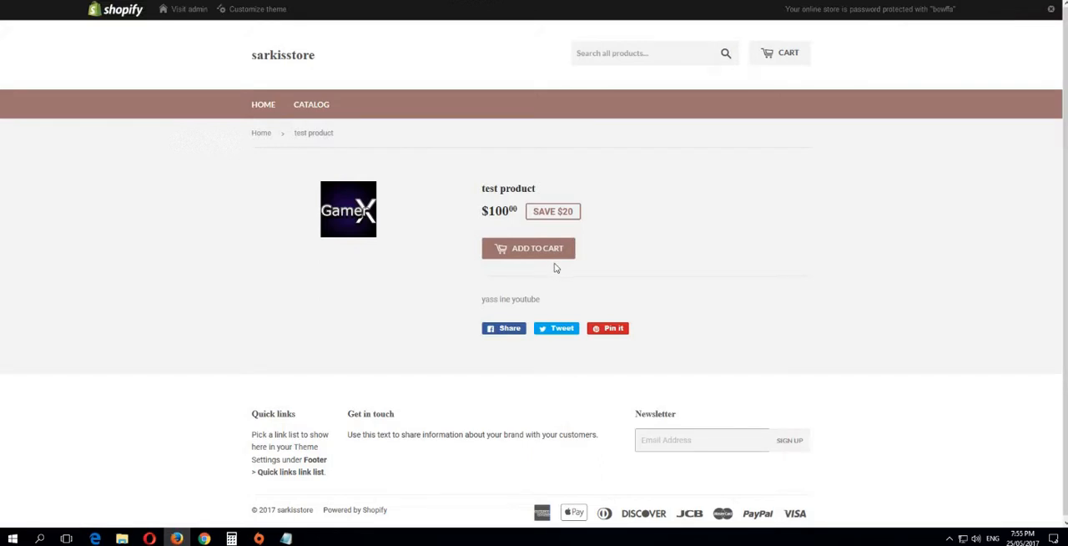
{"action": "mouse_move", "coordinate": [551, 267]}
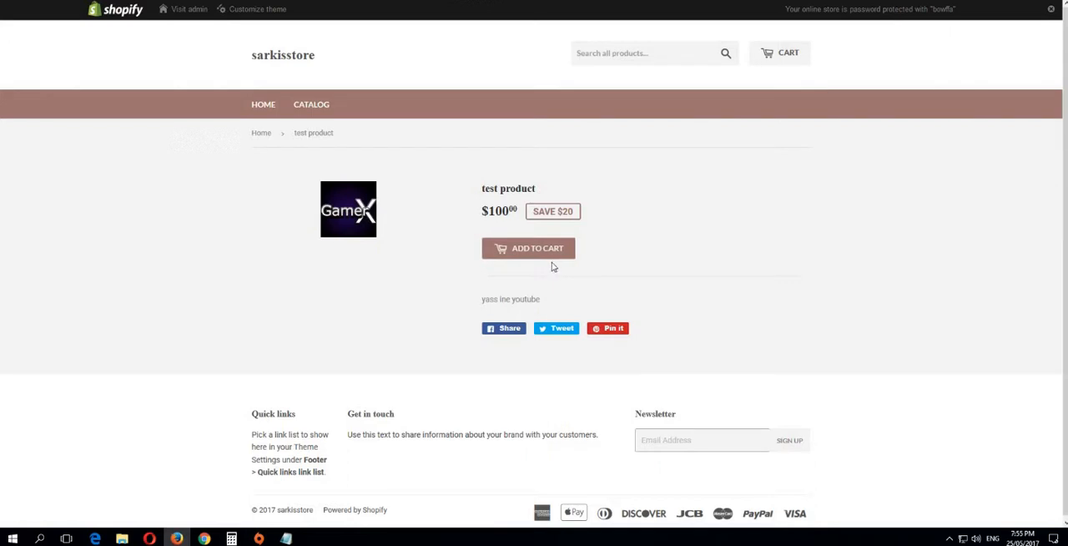
{"action": "mouse_move", "coordinate": [579, 267]}
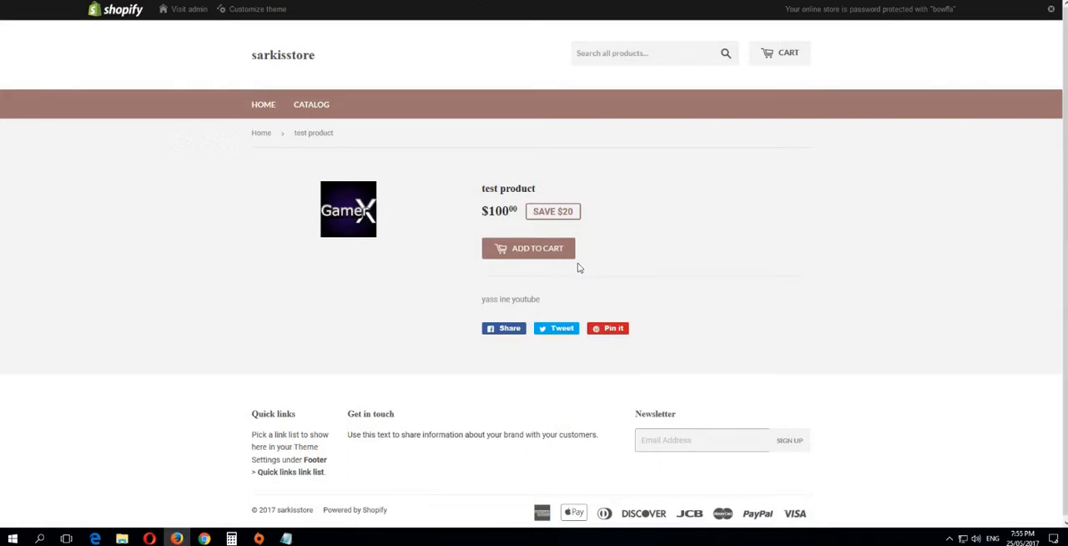
{"action": "mouse_move", "coordinate": [537, 270]}
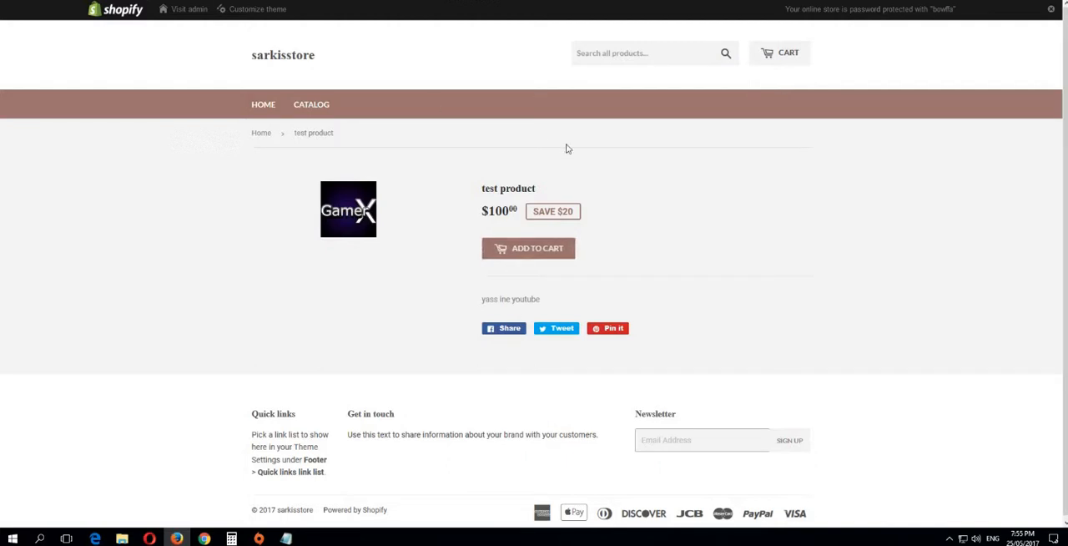
{"action": "mouse_move", "coordinate": [563, 137]}
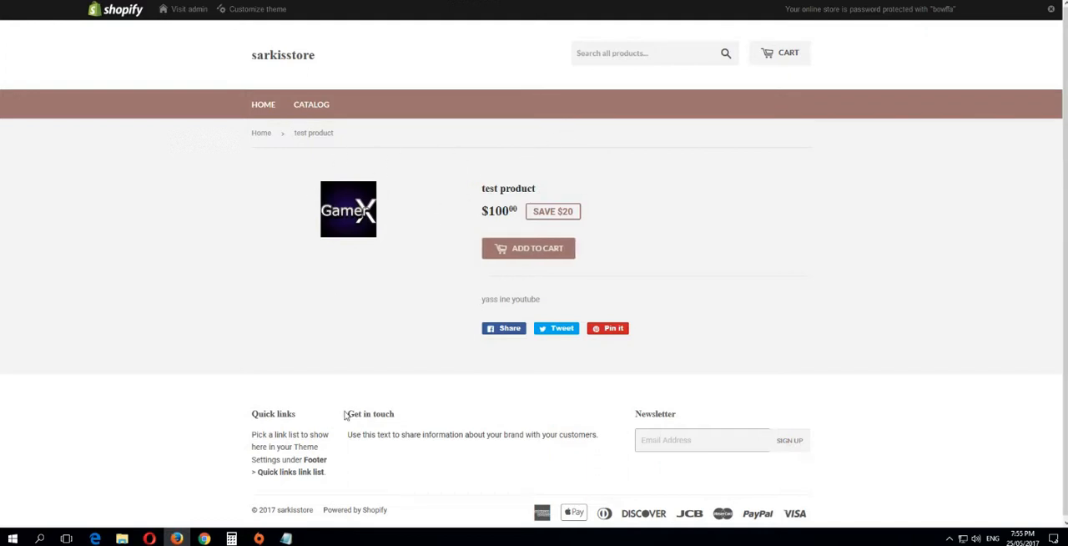
{"action": "mouse_move", "coordinate": [557, 302]}
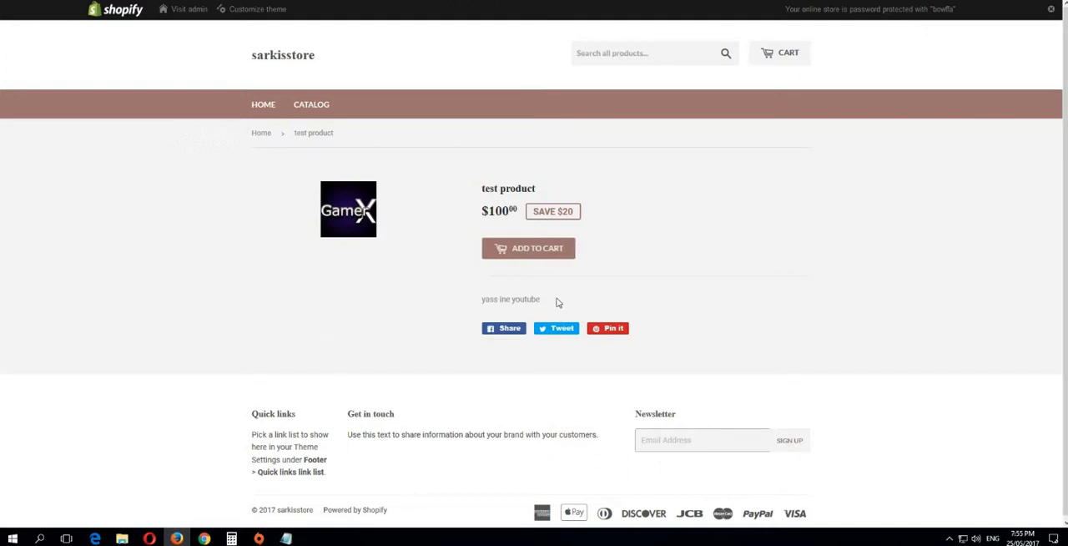